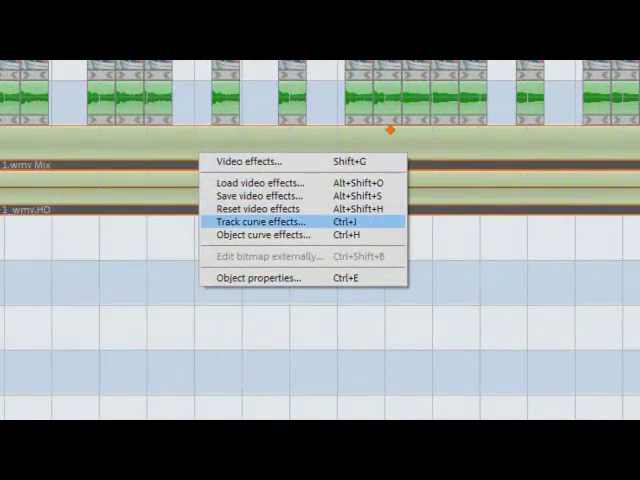
{"action": "mouse_move", "coordinate": [260, 236]}
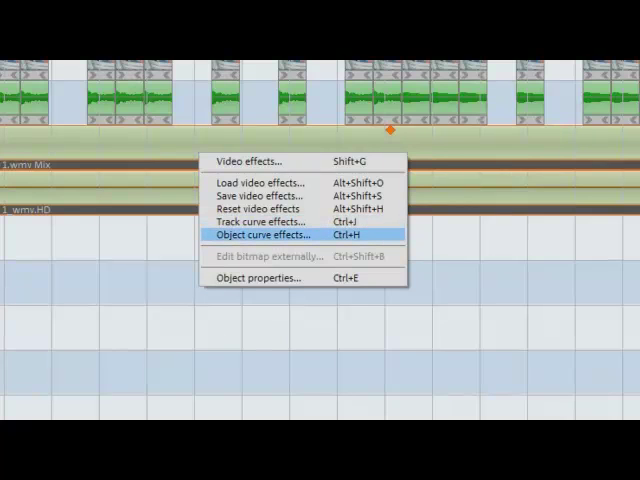
{"action": "left_click", "coordinate": [270, 234]}
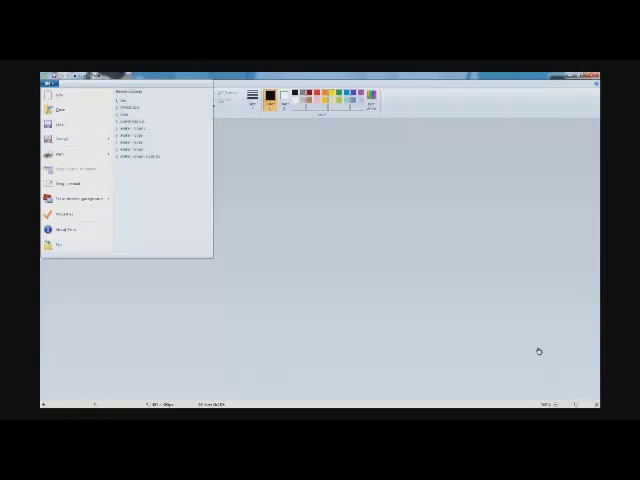
- Reopen the Spartan face picture in Paint and save it as a JPEG on the Desktop
{"action": "left_click", "coordinate": [63, 129]}
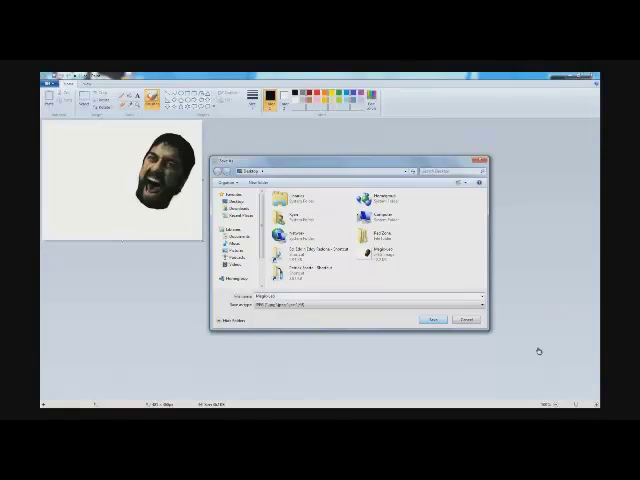
{"action": "left_click", "coordinate": [430, 319]}
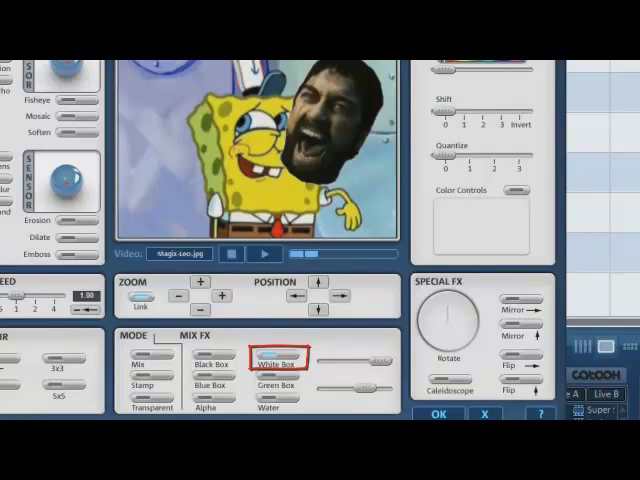
- Apply the White Box mix effect to the Spartan face image to remove its white background
{"action": "left_click", "coordinate": [280, 366]}
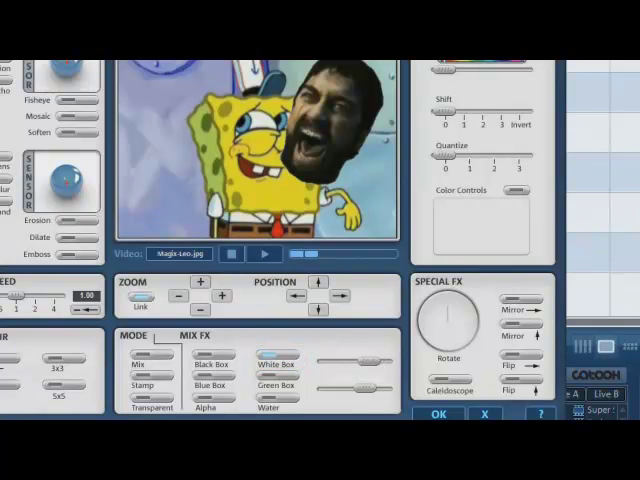